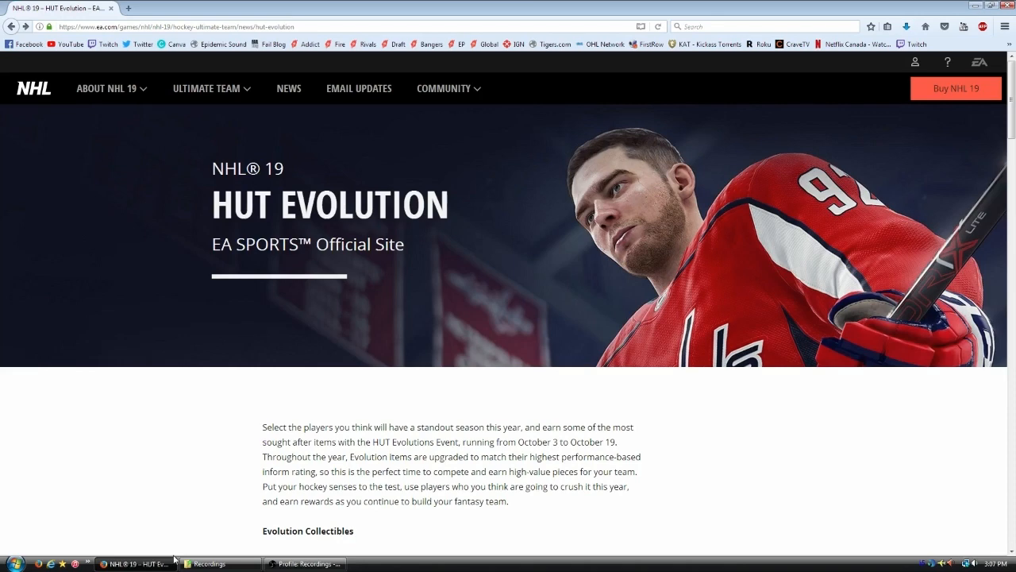
{"action": "scroll", "scroll_direction": "down", "scroll_amount": 3}
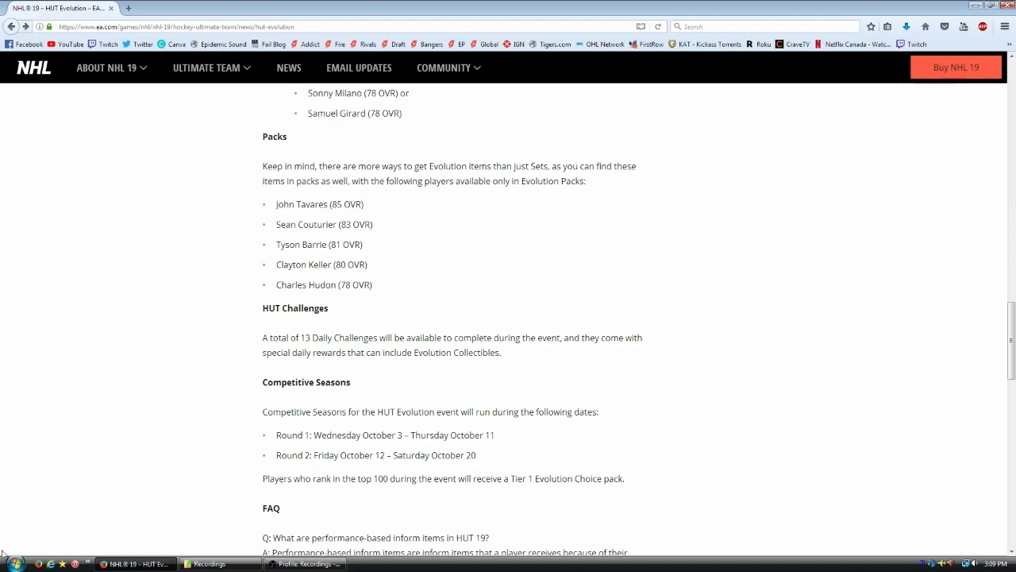
{"action": "scroll", "scroll_direction": "down", "scroll_amount": 3}
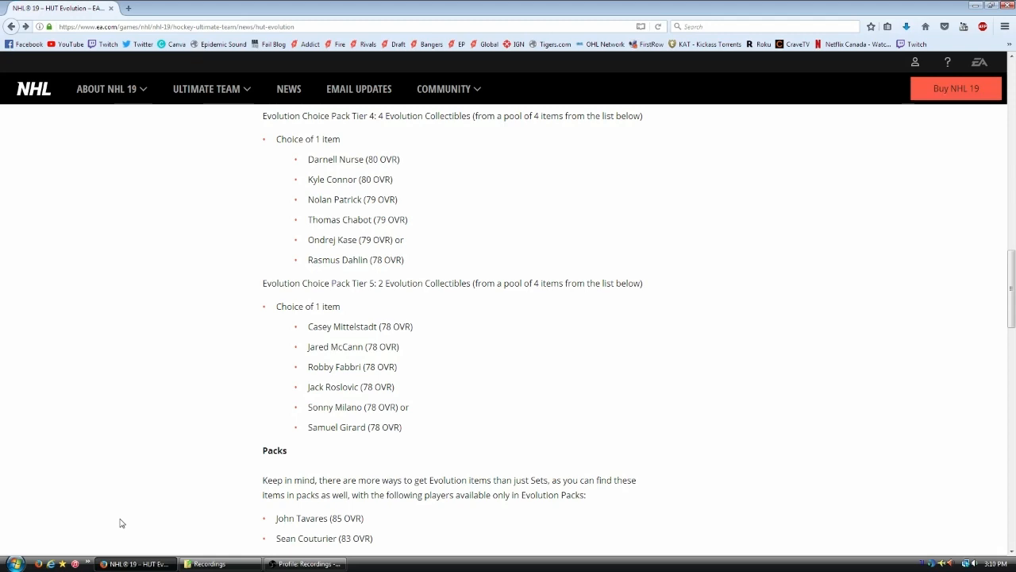
{"action": "scroll", "scroll_direction": "up", "scroll_amount": 3}
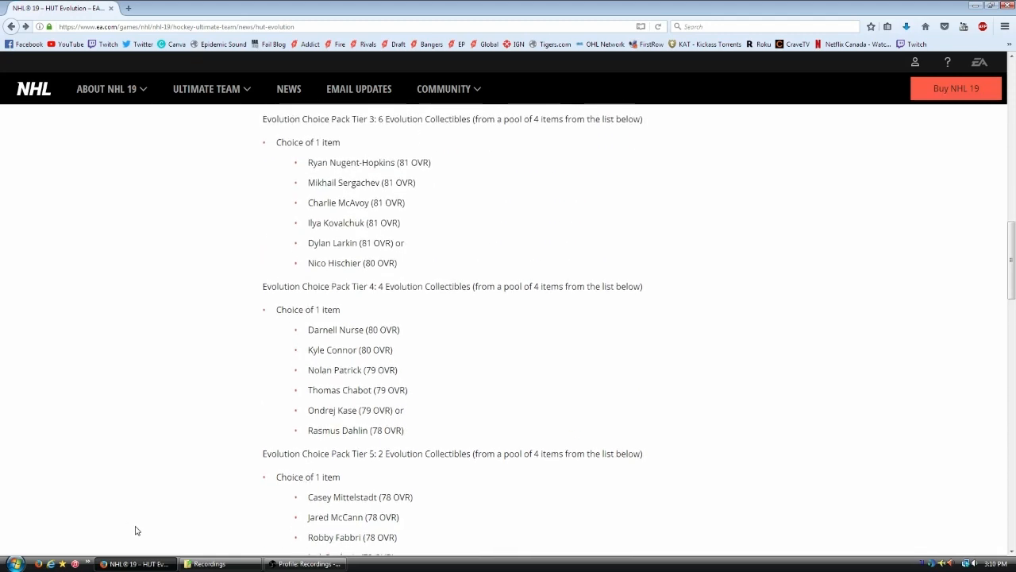
{"action": "scroll", "scroll_direction": "down", "scroll_amount": 3}
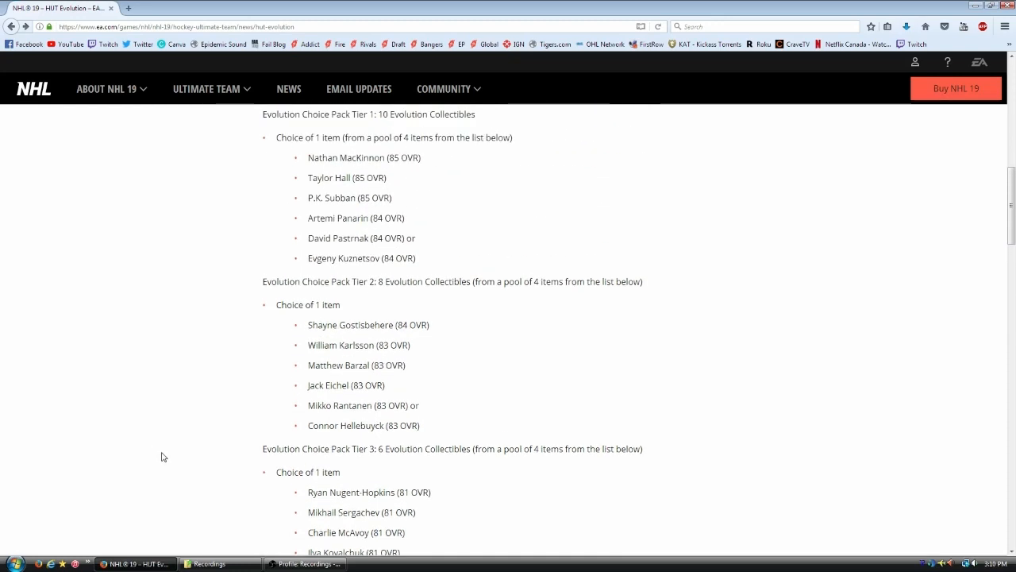
{"action": "mouse_move", "coordinate": [149, 467]}
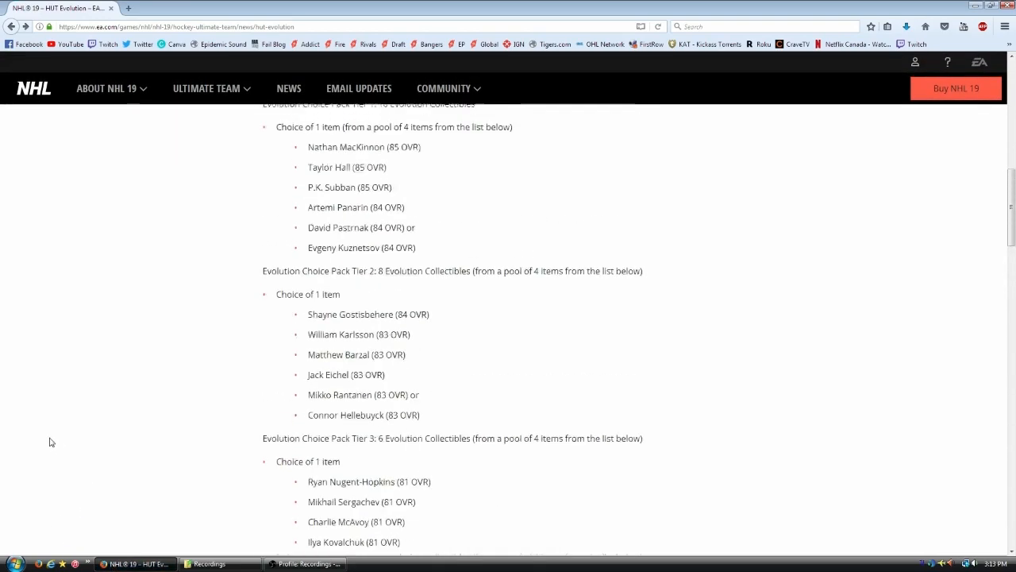
{"action": "scroll", "scroll_direction": "up", "scroll_amount": 3}
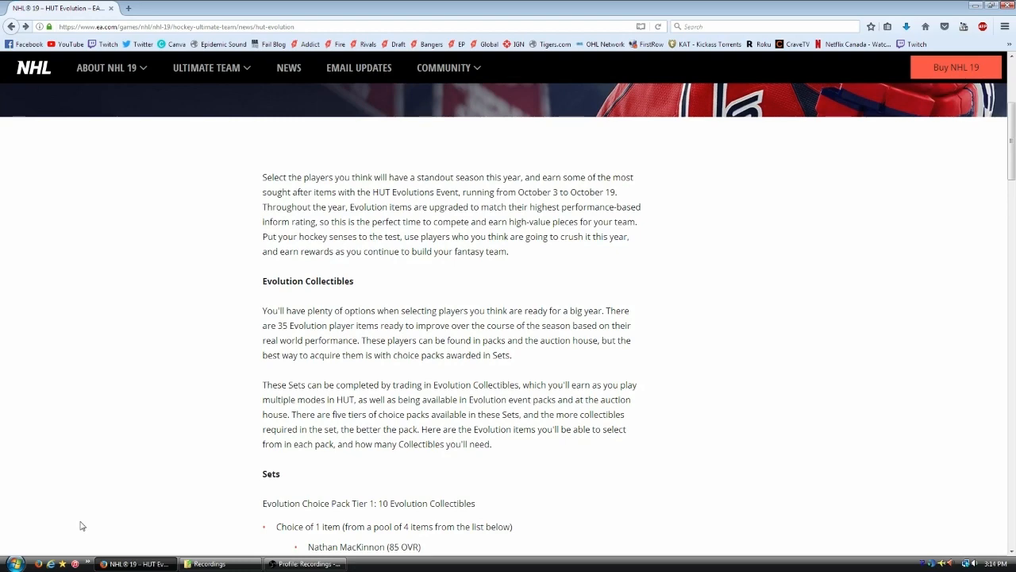
{"action": "scroll", "scroll_direction": "down", "scroll_amount": 3}
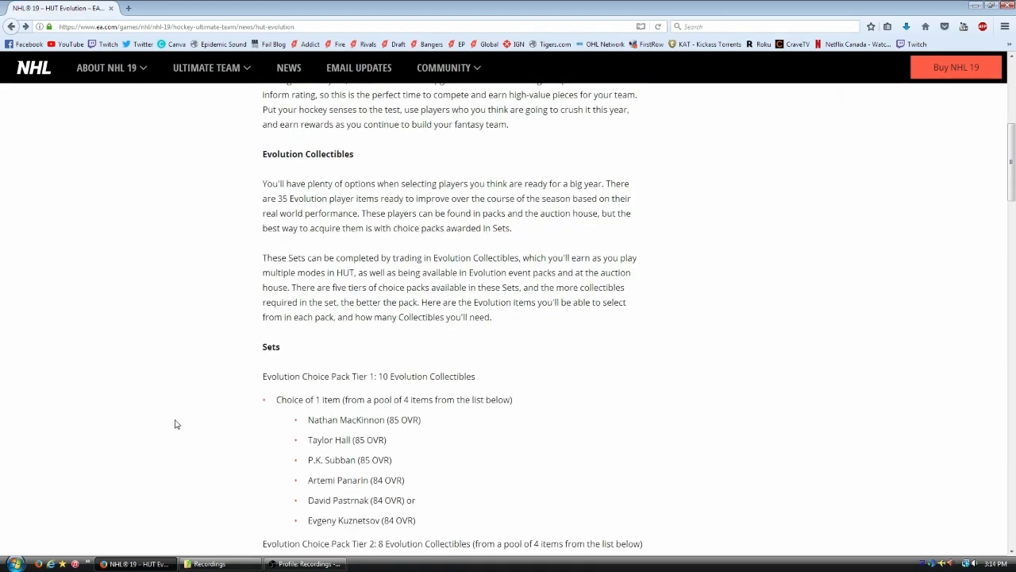
{"action": "scroll", "scroll_direction": "down", "scroll_amount": 3}
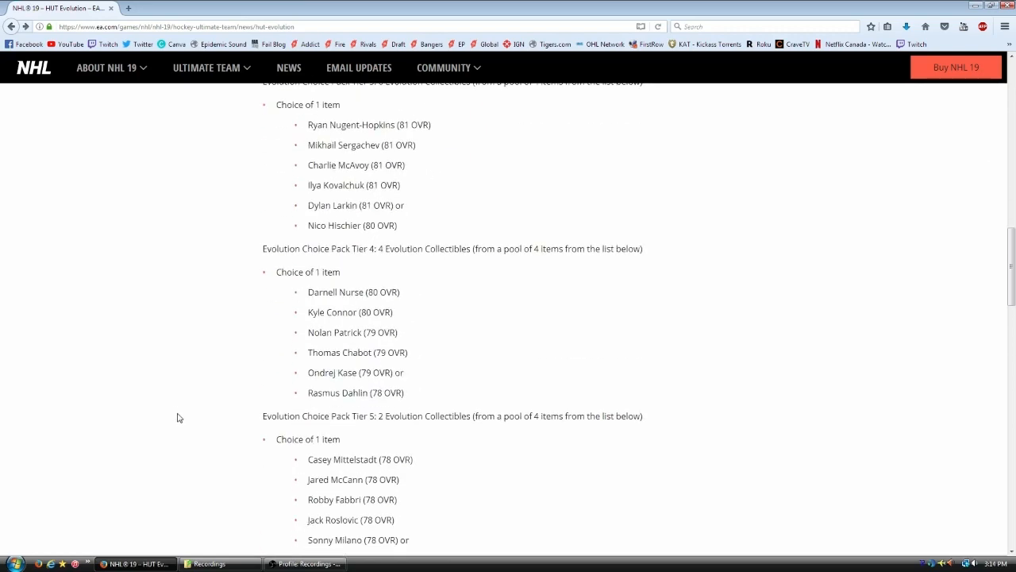
{"action": "scroll", "scroll_direction": "down", "scroll_amount": 3}
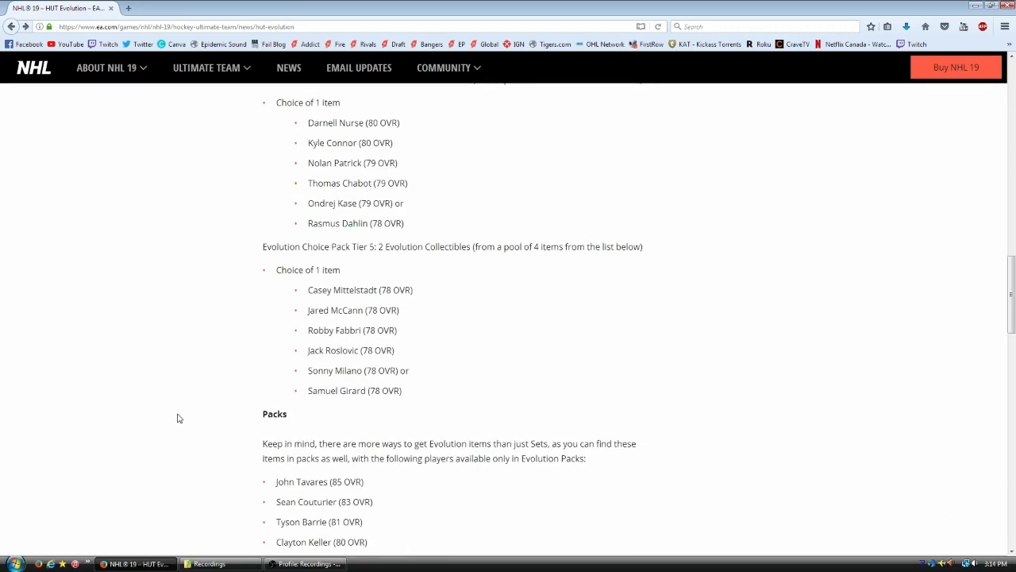
{"action": "scroll", "scroll_direction": "up", "scroll_amount": 3}
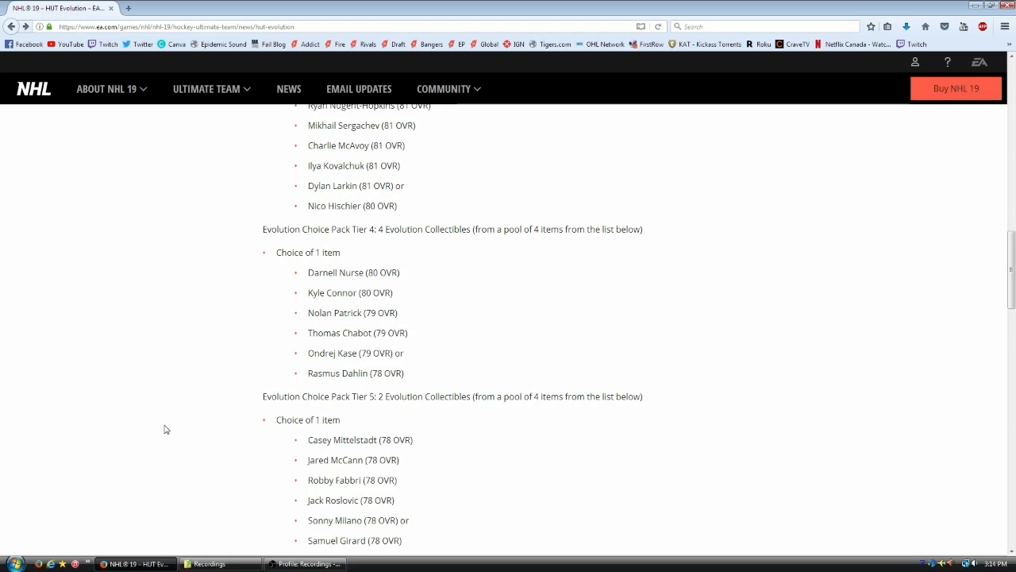
{"action": "scroll", "scroll_direction": "down", "scroll_amount": 3}
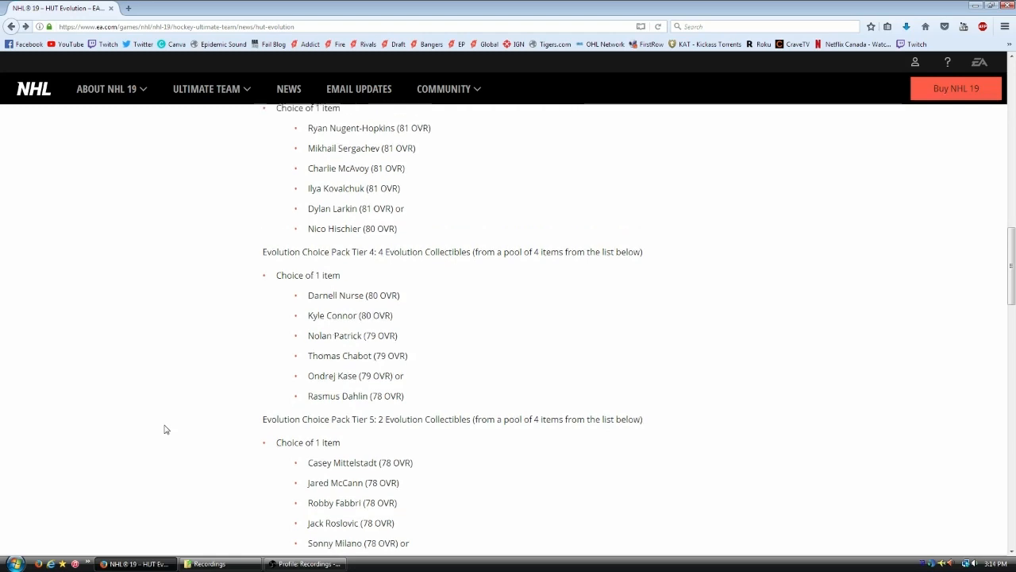
{"action": "scroll", "scroll_direction": "up", "scroll_amount": 3}
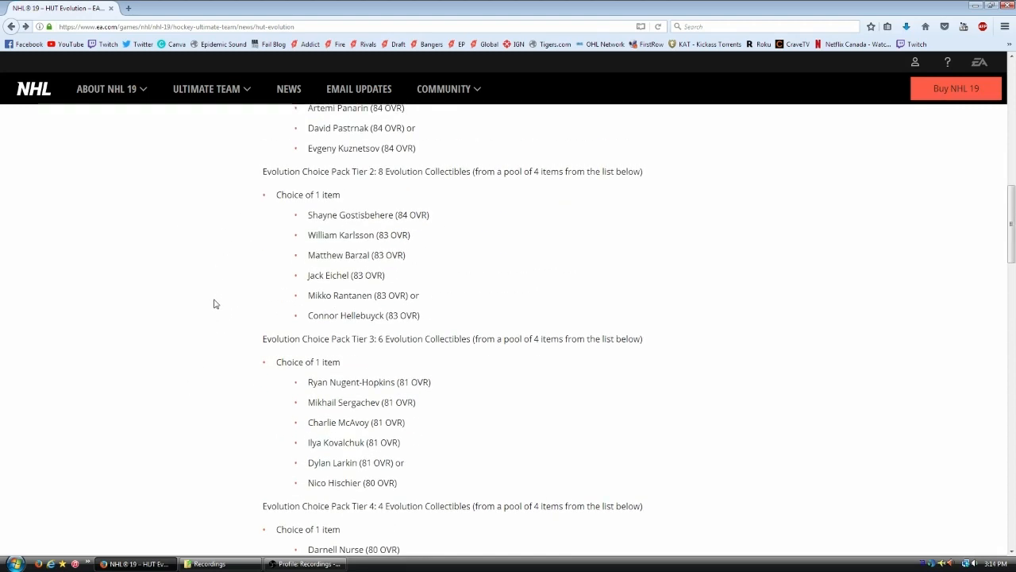
{"action": "scroll", "scroll_direction": "up", "scroll_amount": 3}
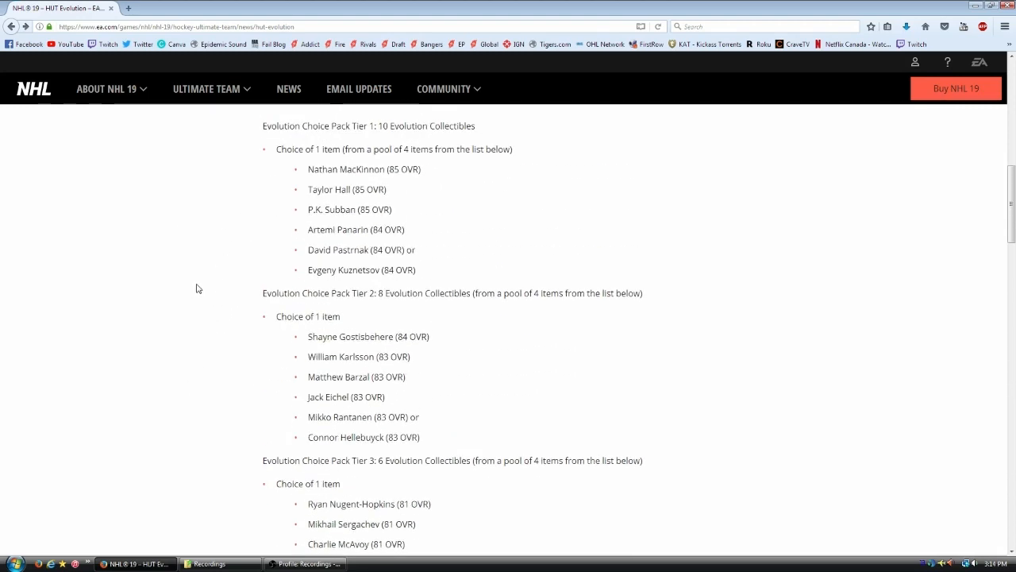